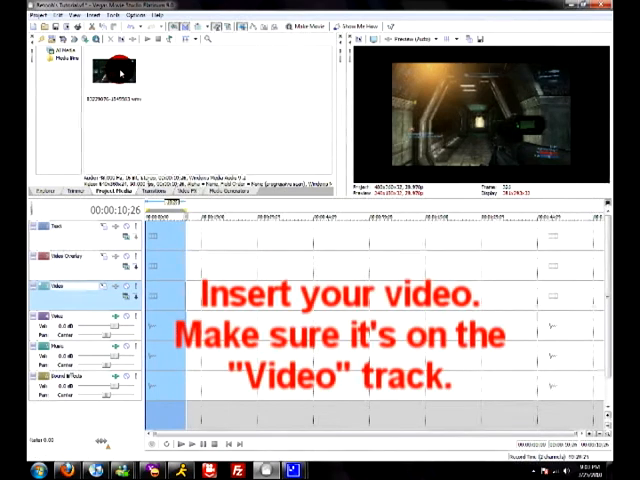
Step: Place the video file from Project Media onto the Video track of the timeline
click(112, 76)
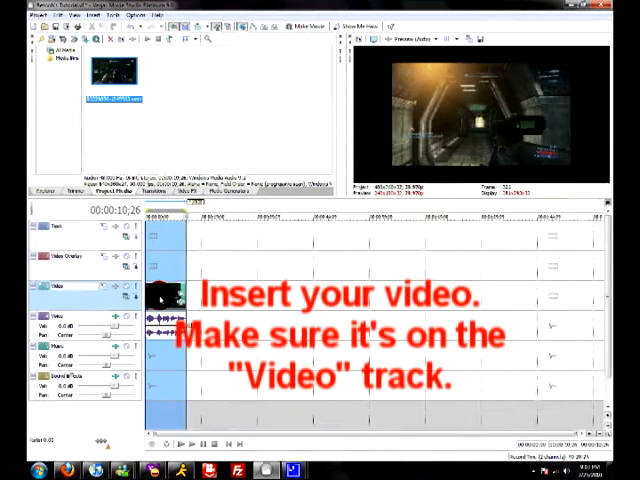
Step: Open Video Event Pan/Crop for the clip on the Video track
right_click(176, 300)
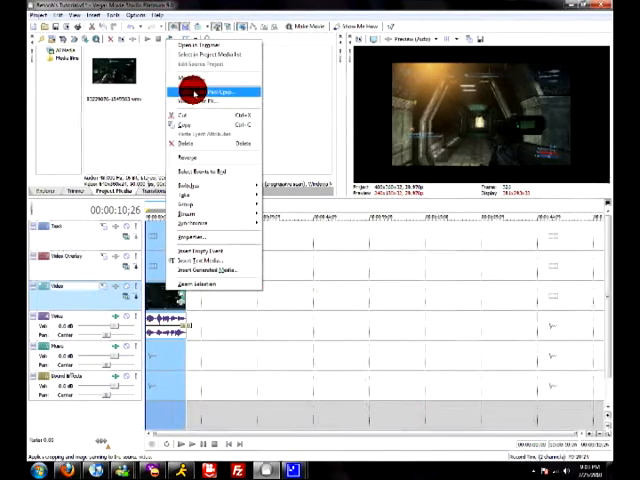
click(210, 92)
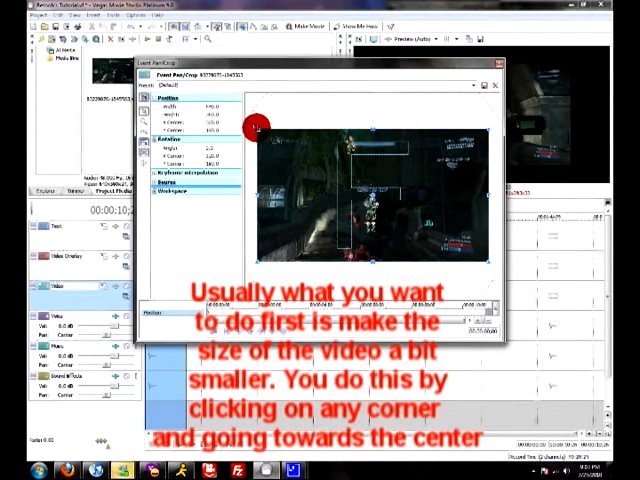
Step: Resize the Pan/Crop selection box by a corner so the clip zooms out, adding a keyframe
drag(258, 128, 268, 136)
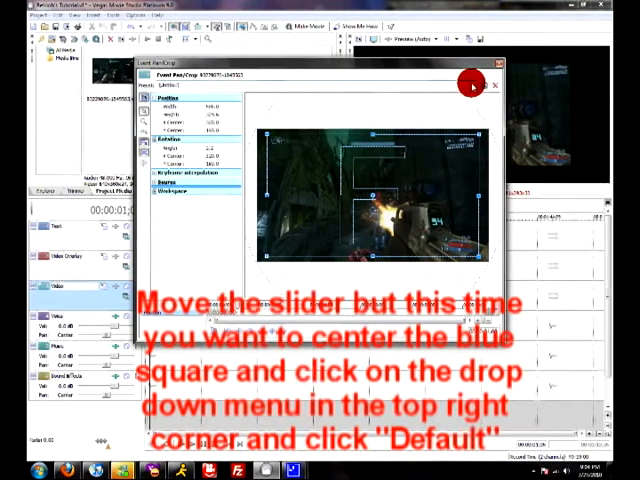
Step: Choose the Default framing preset at the later keyframe and close Pan/Crop
click(468, 84)
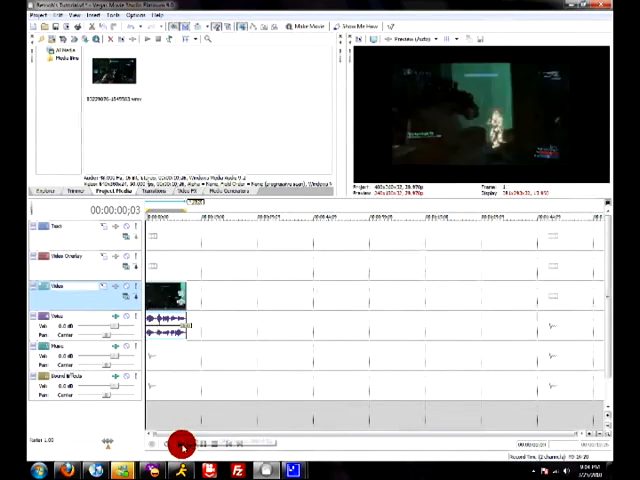
Step: Play the adjusted clip in the preview using the timeline transport controls
click(184, 444)
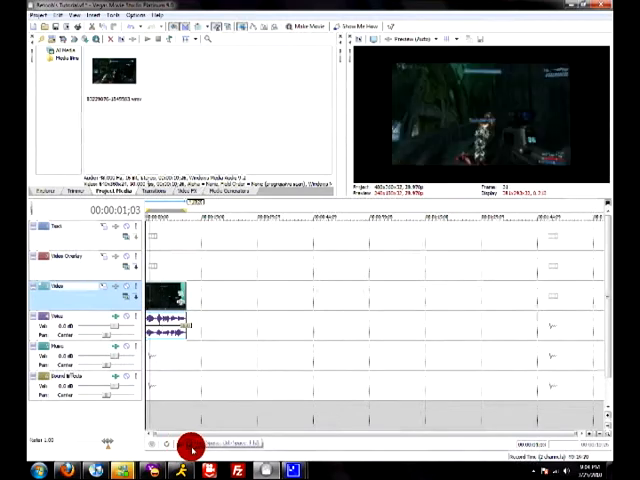
click(208, 444)
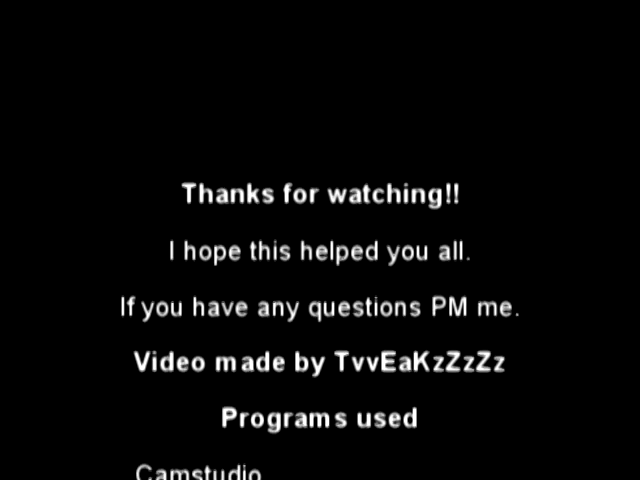
scroll(up, 3)
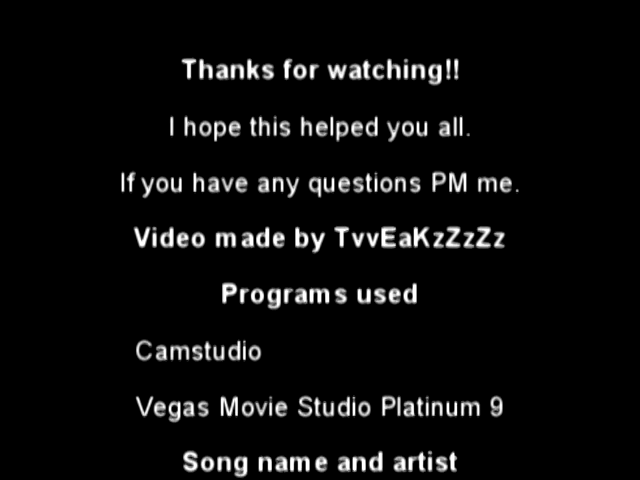